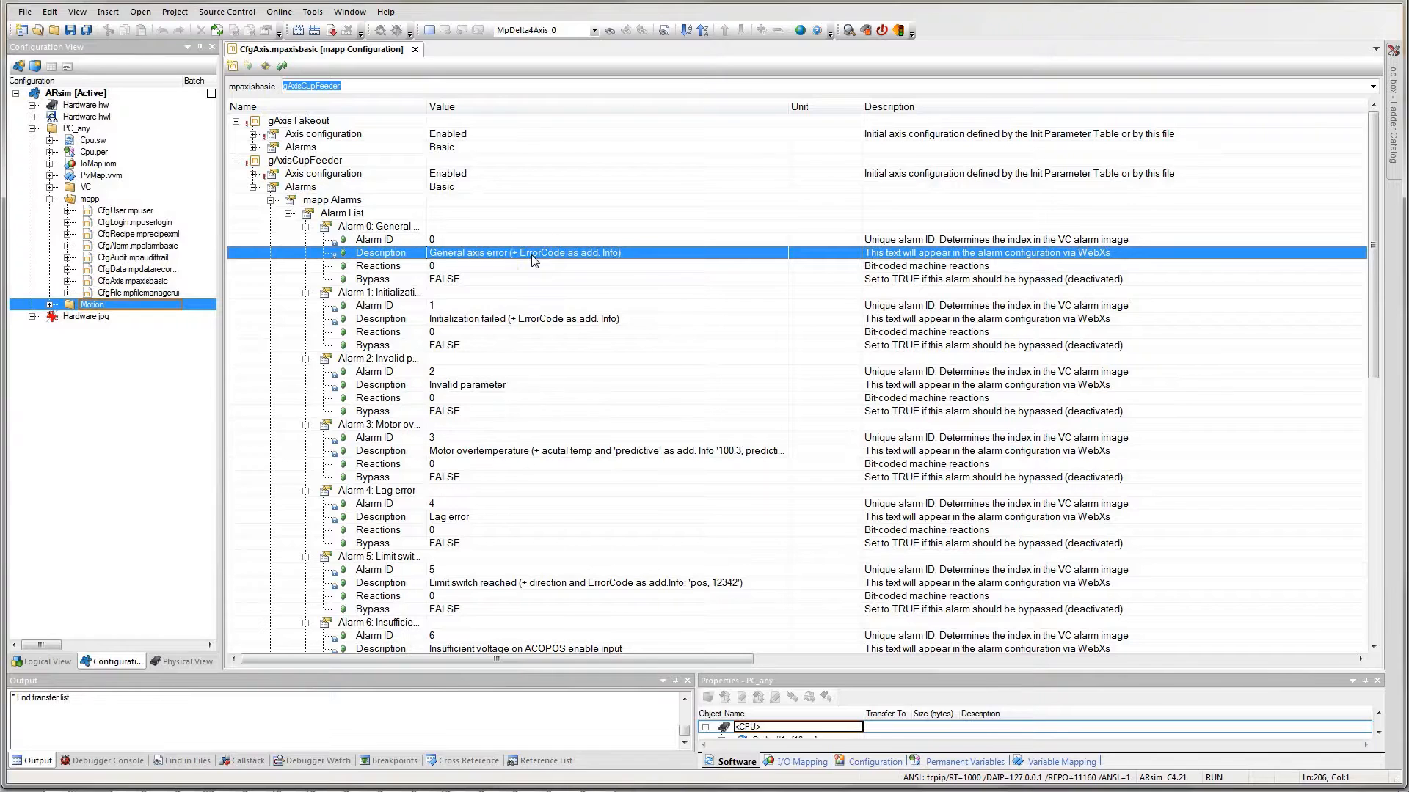
Review the Alarm 1 description, then expand the Info status of the MpRecipeUI block
left_click(381, 319)
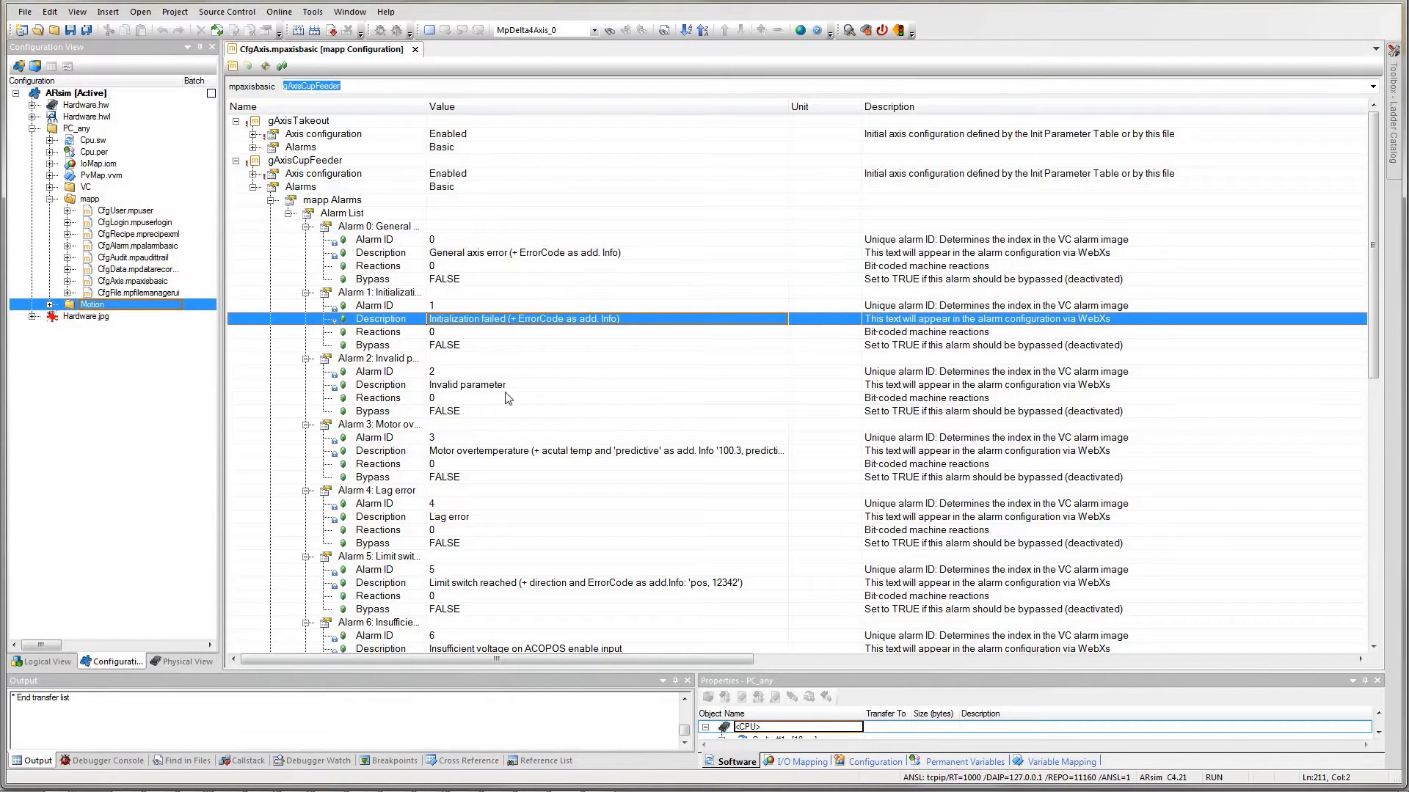
left_click(486, 450)
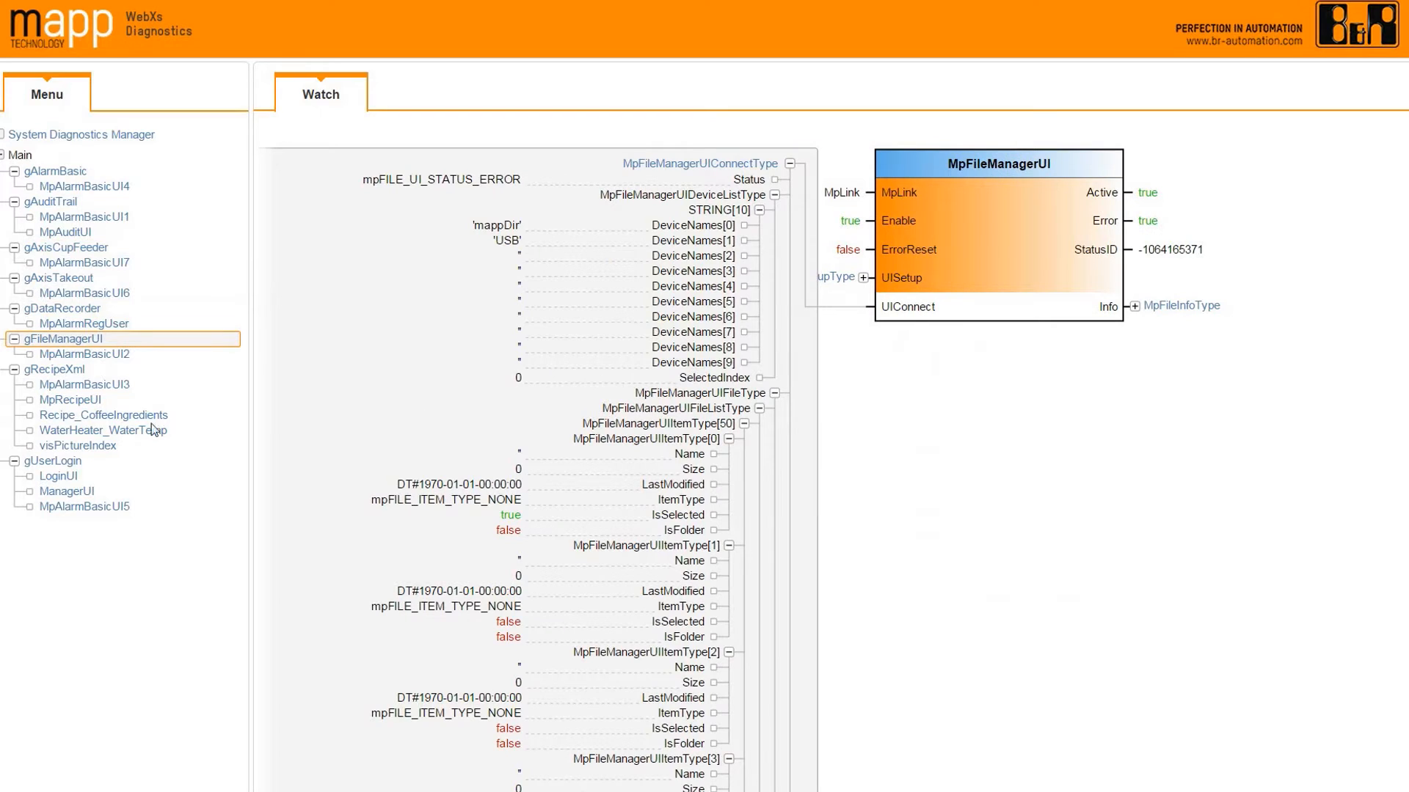
left_click(66, 400)
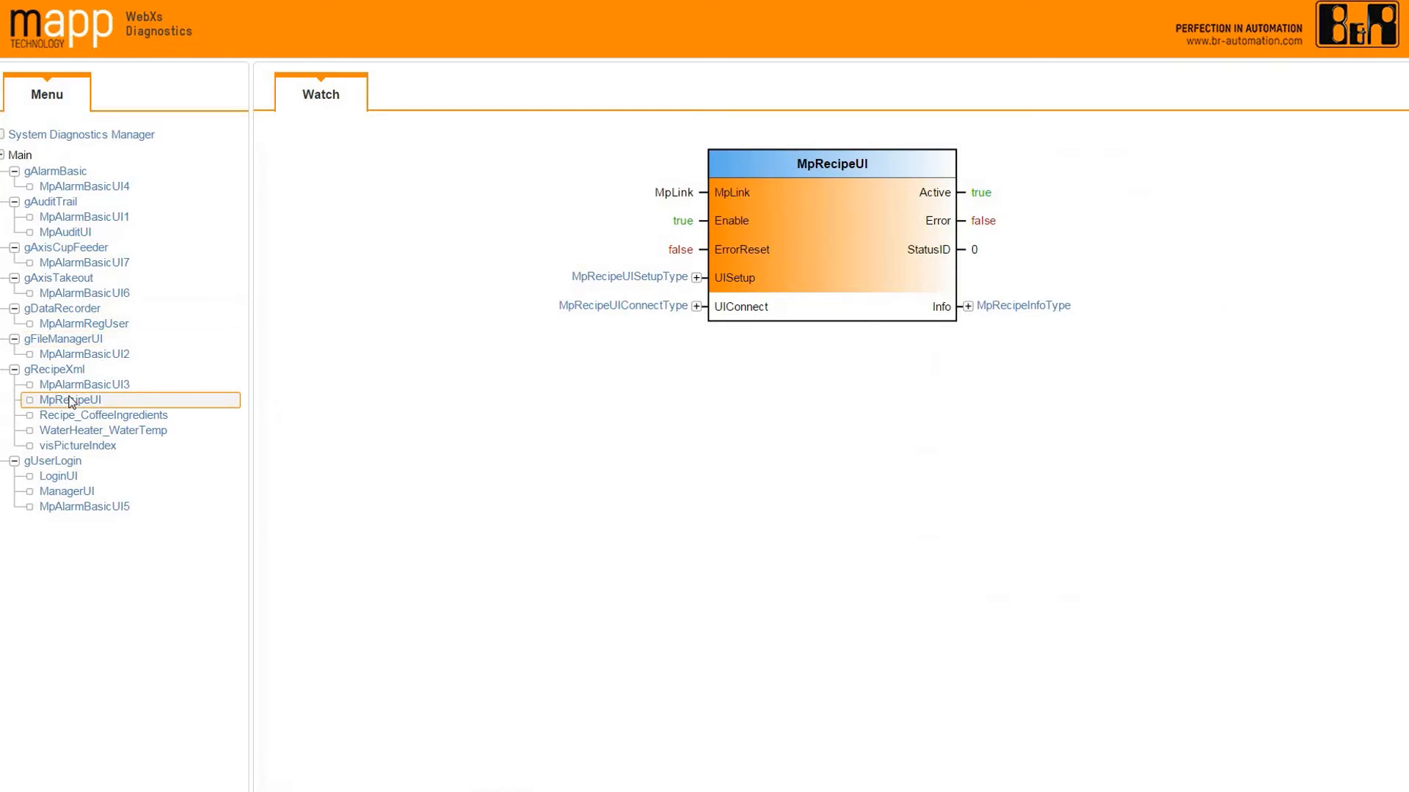
left_click(697, 306)
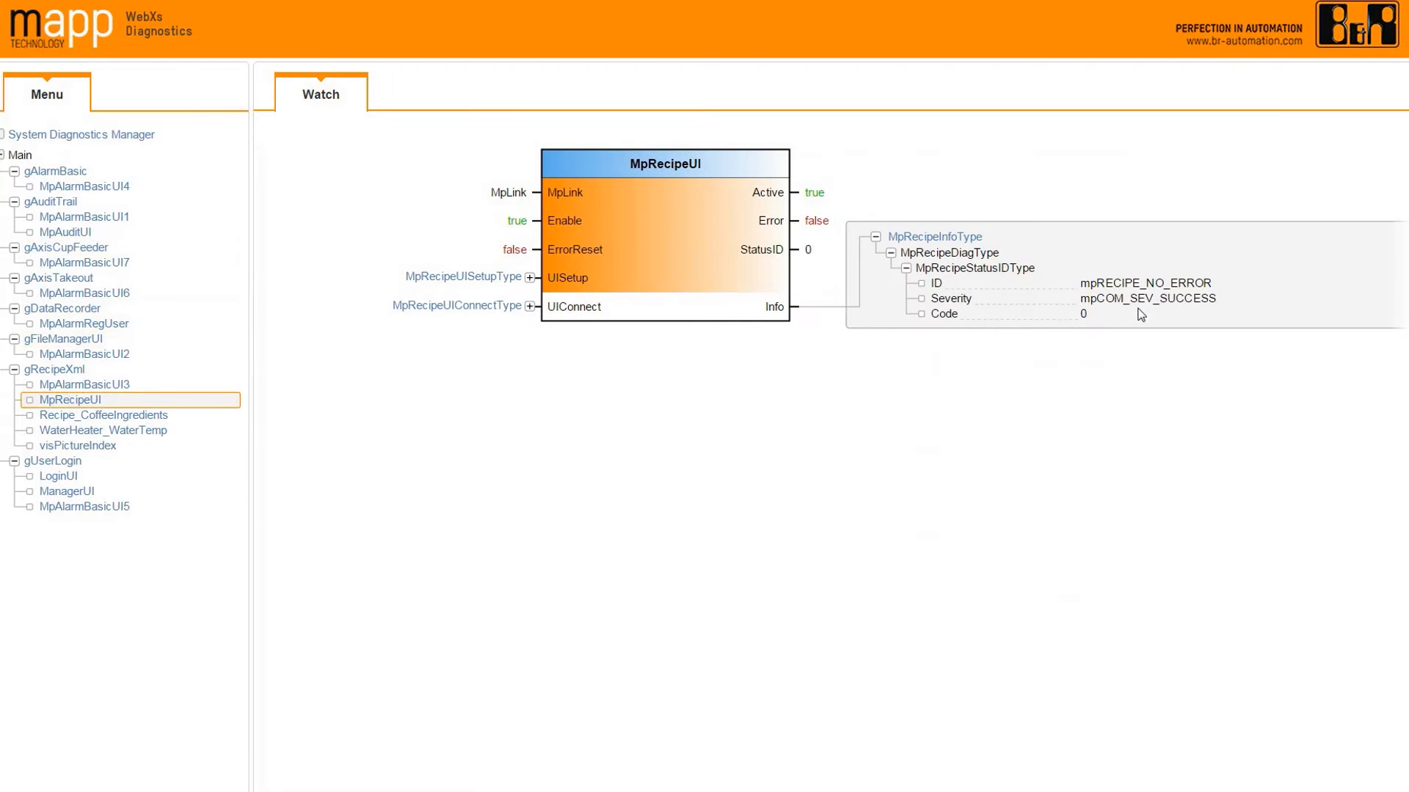
Open LoginUI under gUserLogin to watch the MpUserLogin block live
left_click(53, 461)
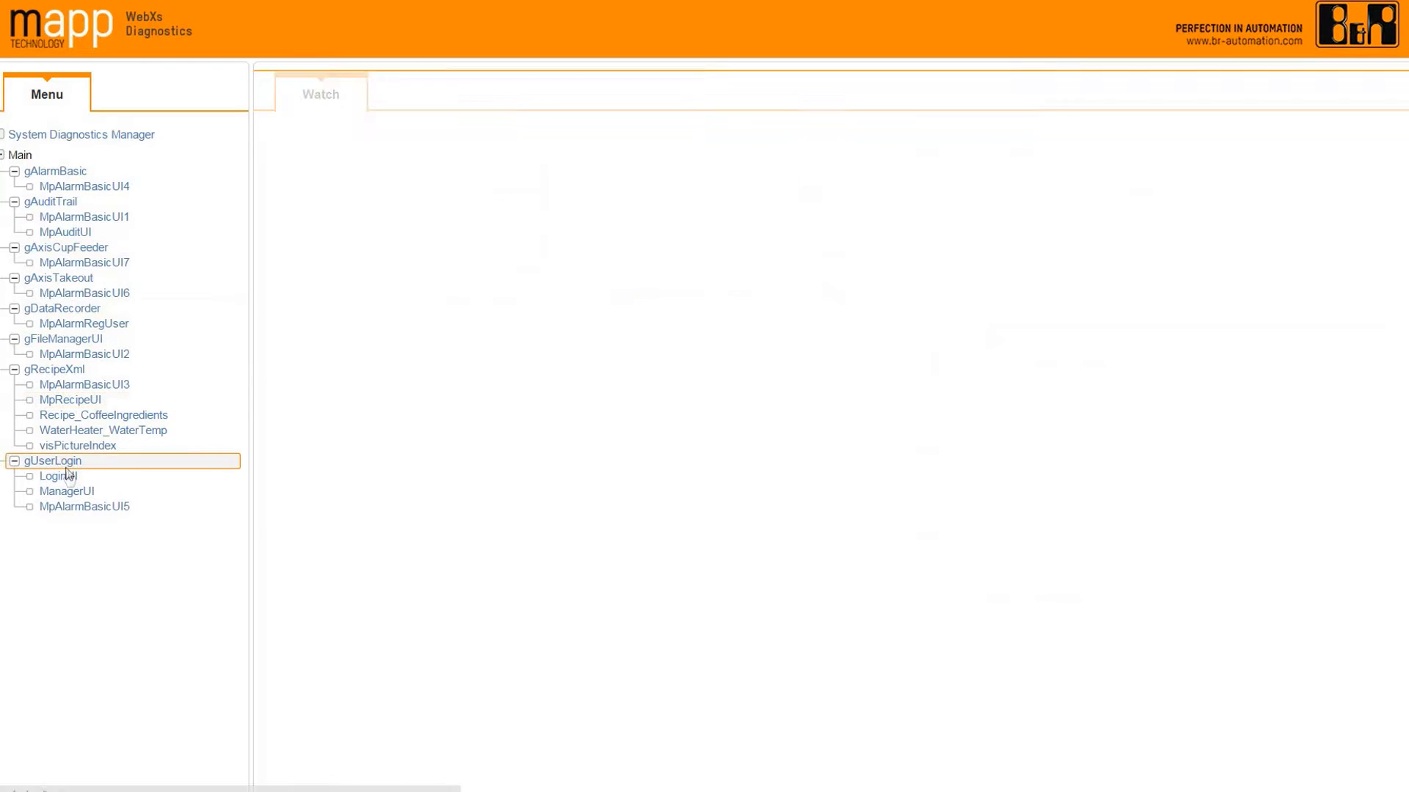
left_click(52, 475)
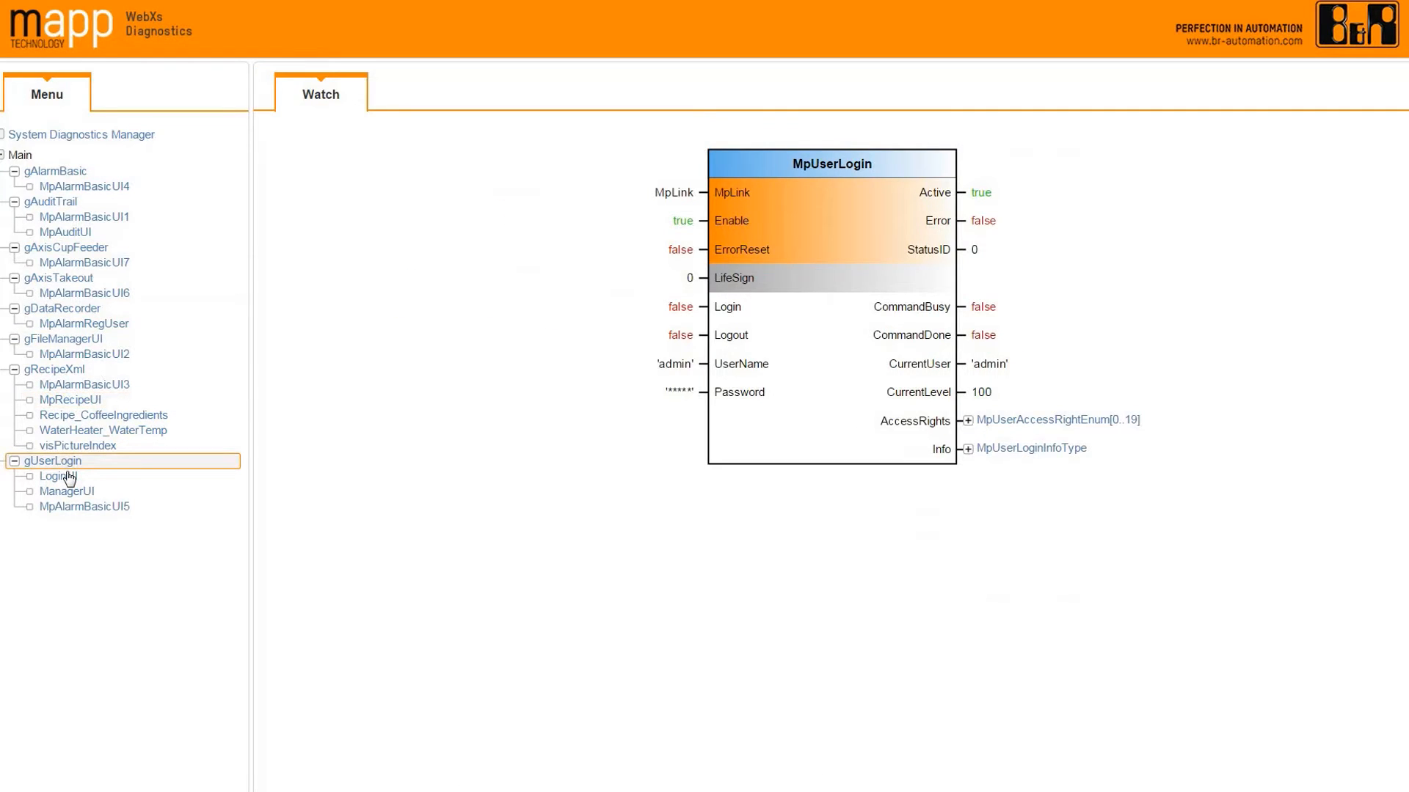
left_click(48, 475)
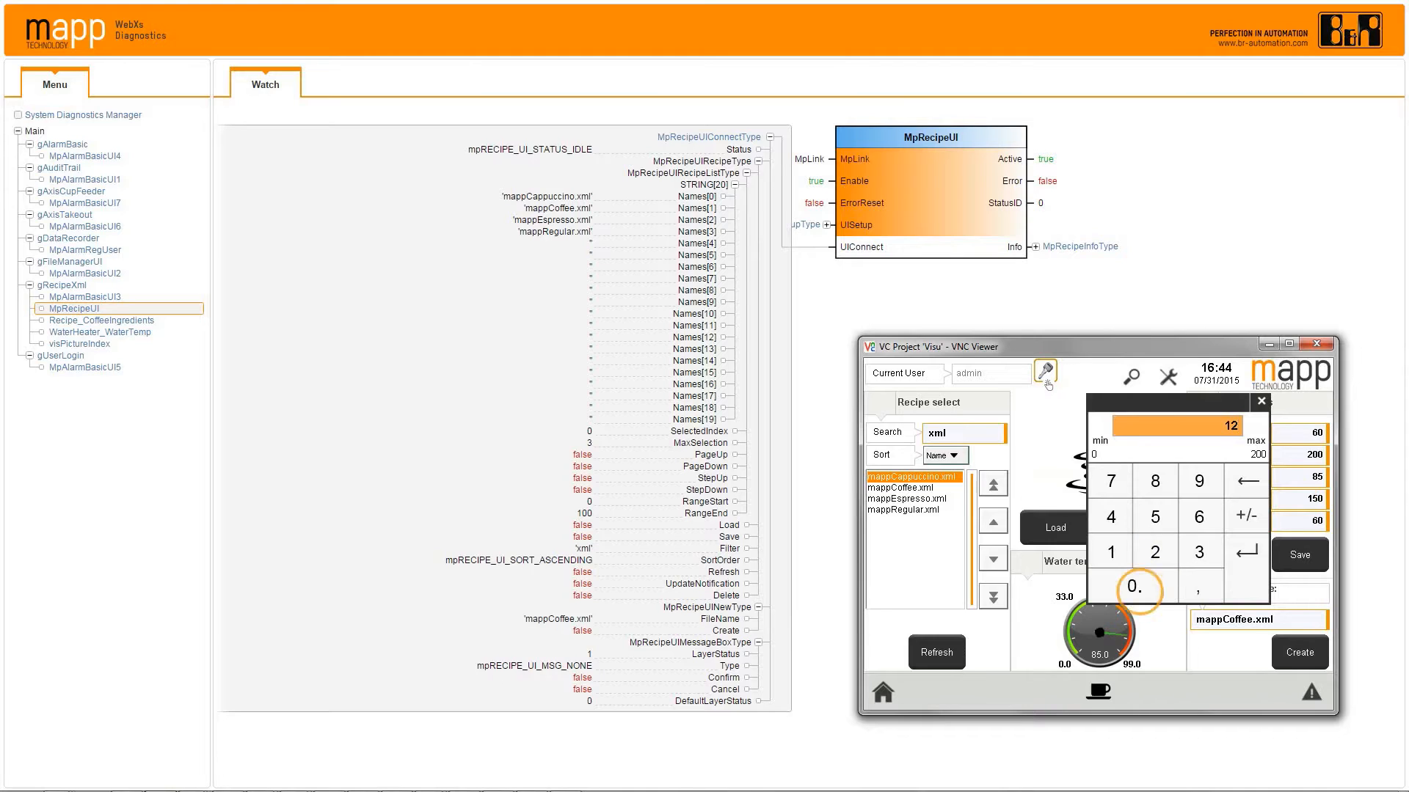
Save the recipe with Water at 120, raising MpRecipeUI's save confirmation
left_click(1299, 555)
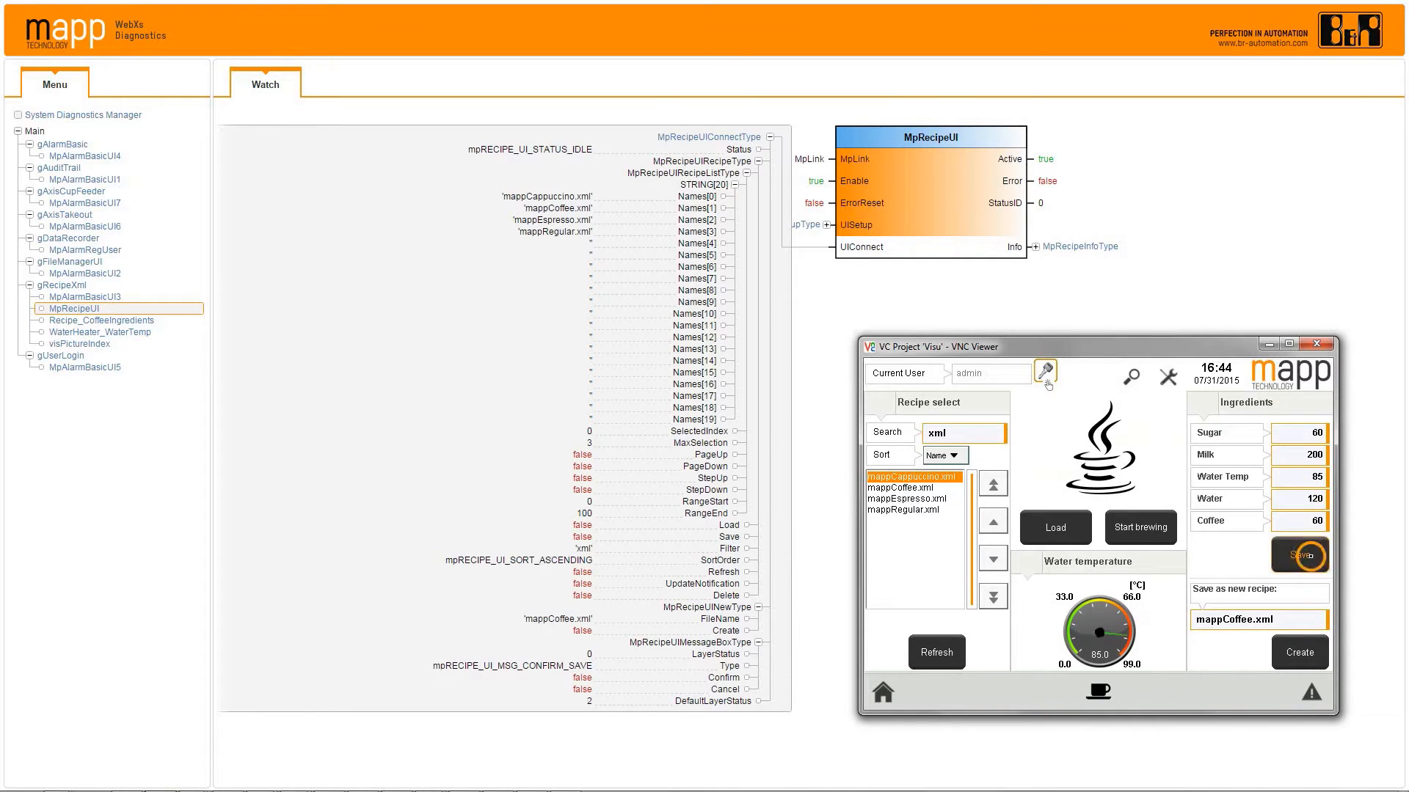